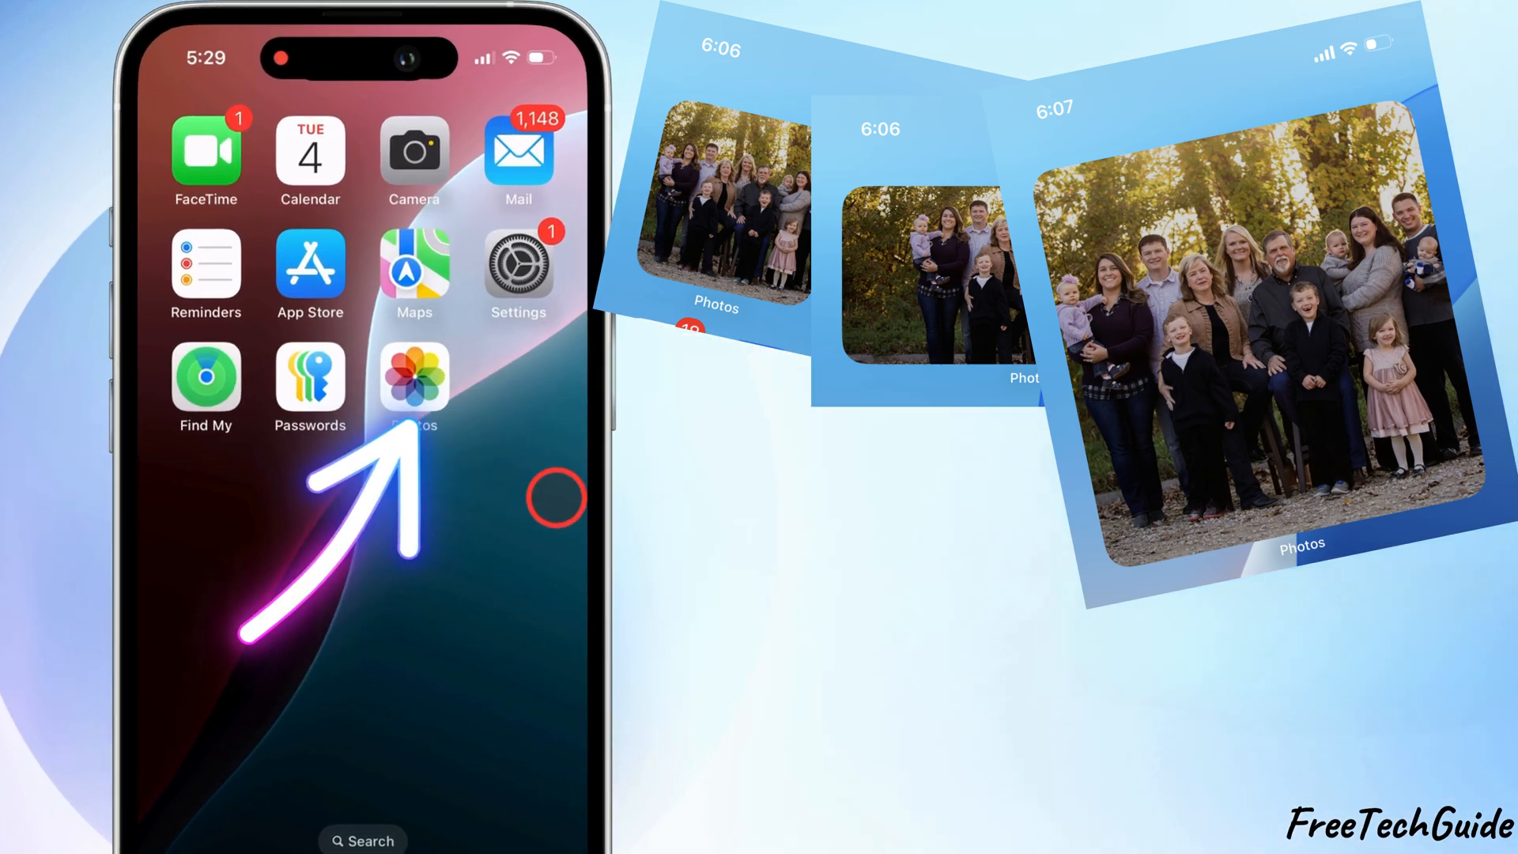
Pick a beach family photo and start a new album named 'Widget Photos' for it.
{"action": "left_click", "coordinate": [414, 376]}
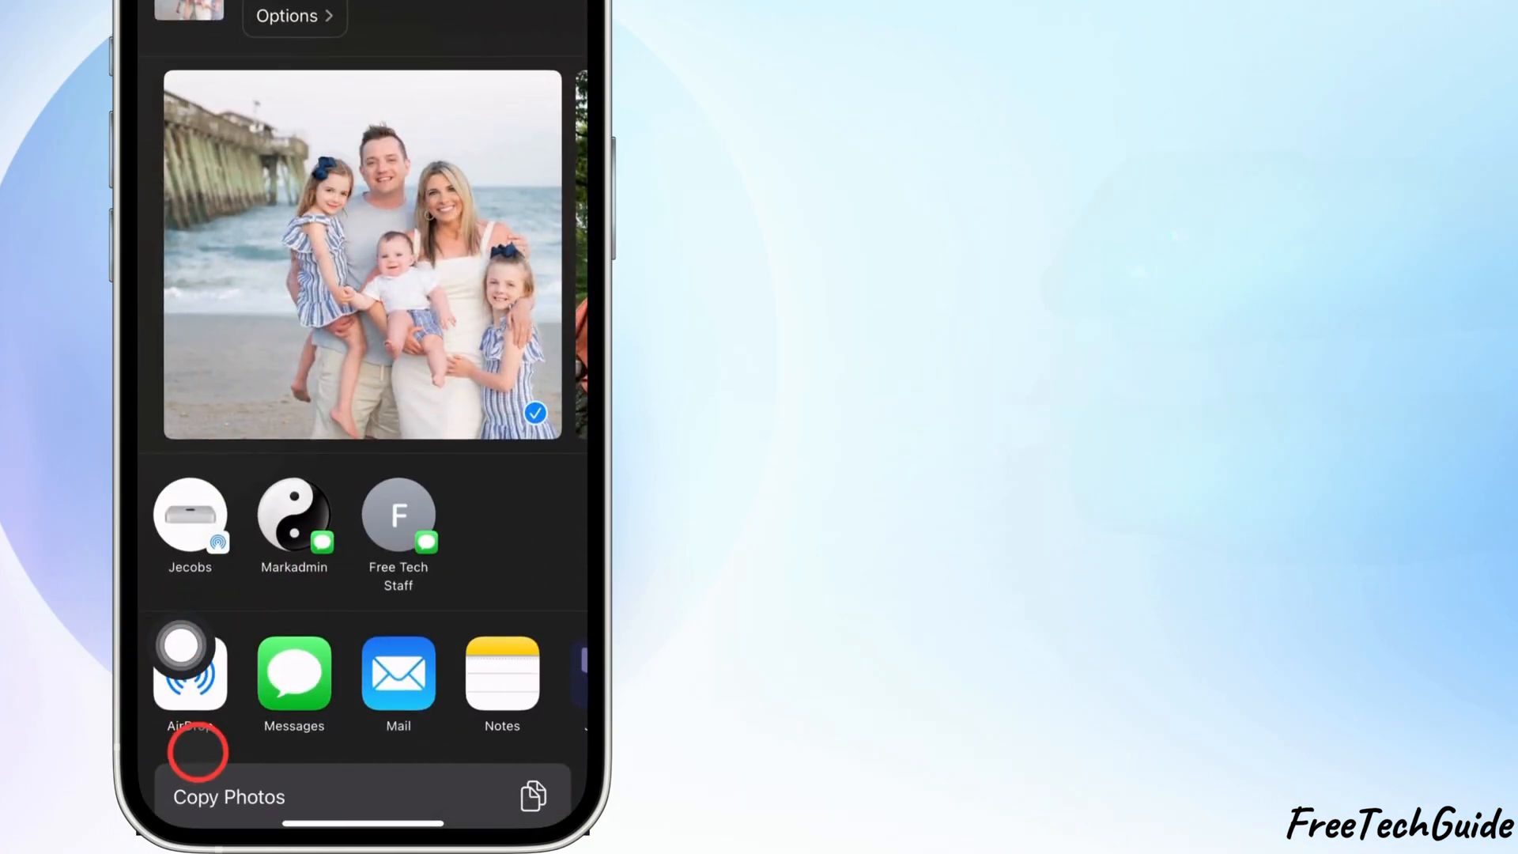
{"action": "scroll", "scroll_direction": "up", "scroll_amount": 3}
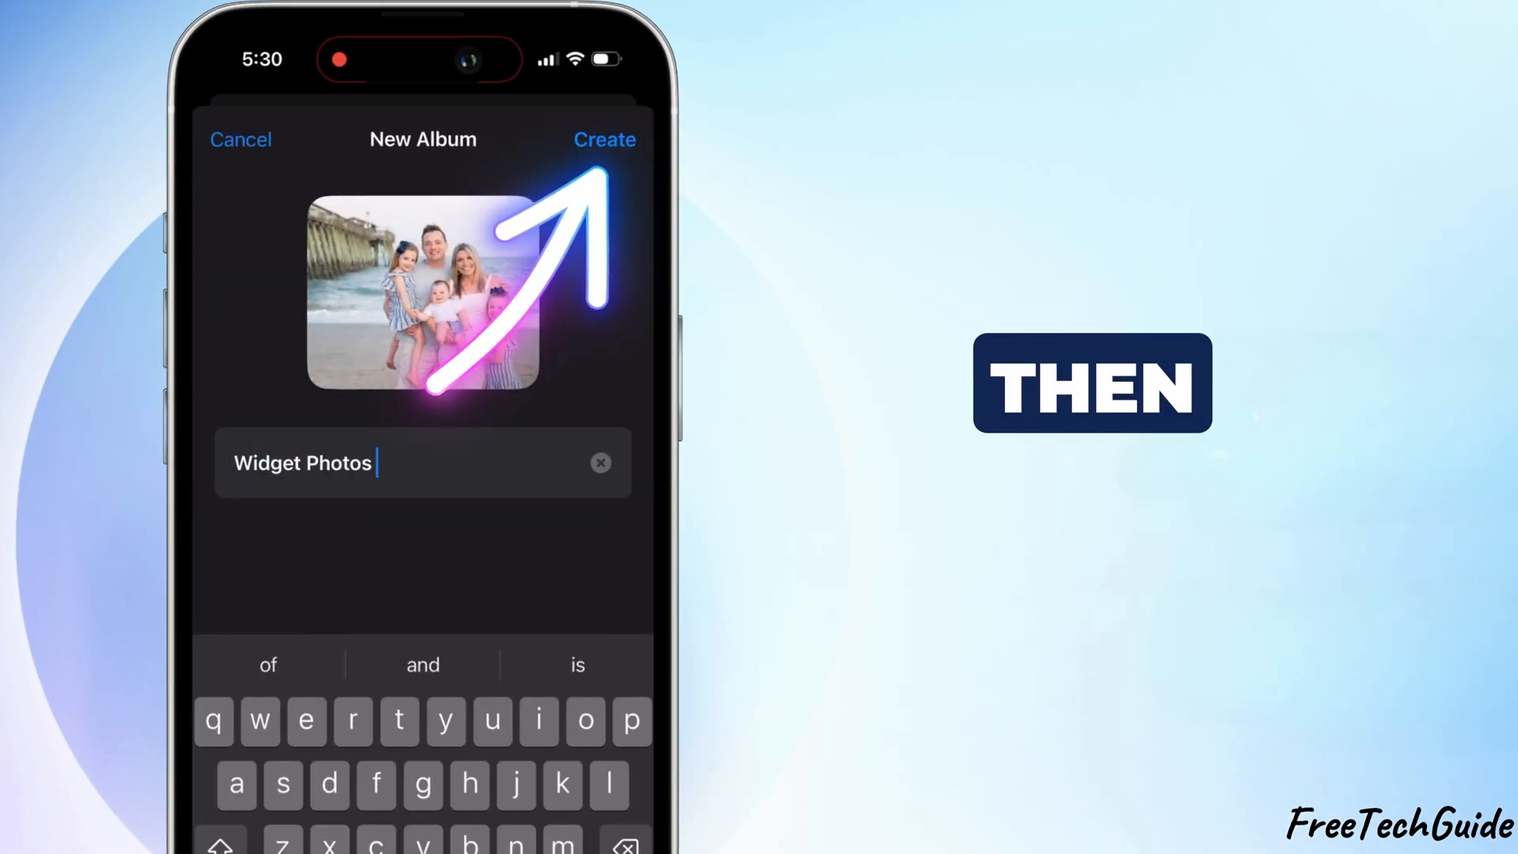
Create the 'Widget Photos' album holding the two chosen family photos.
{"action": "left_click", "coordinate": [605, 139]}
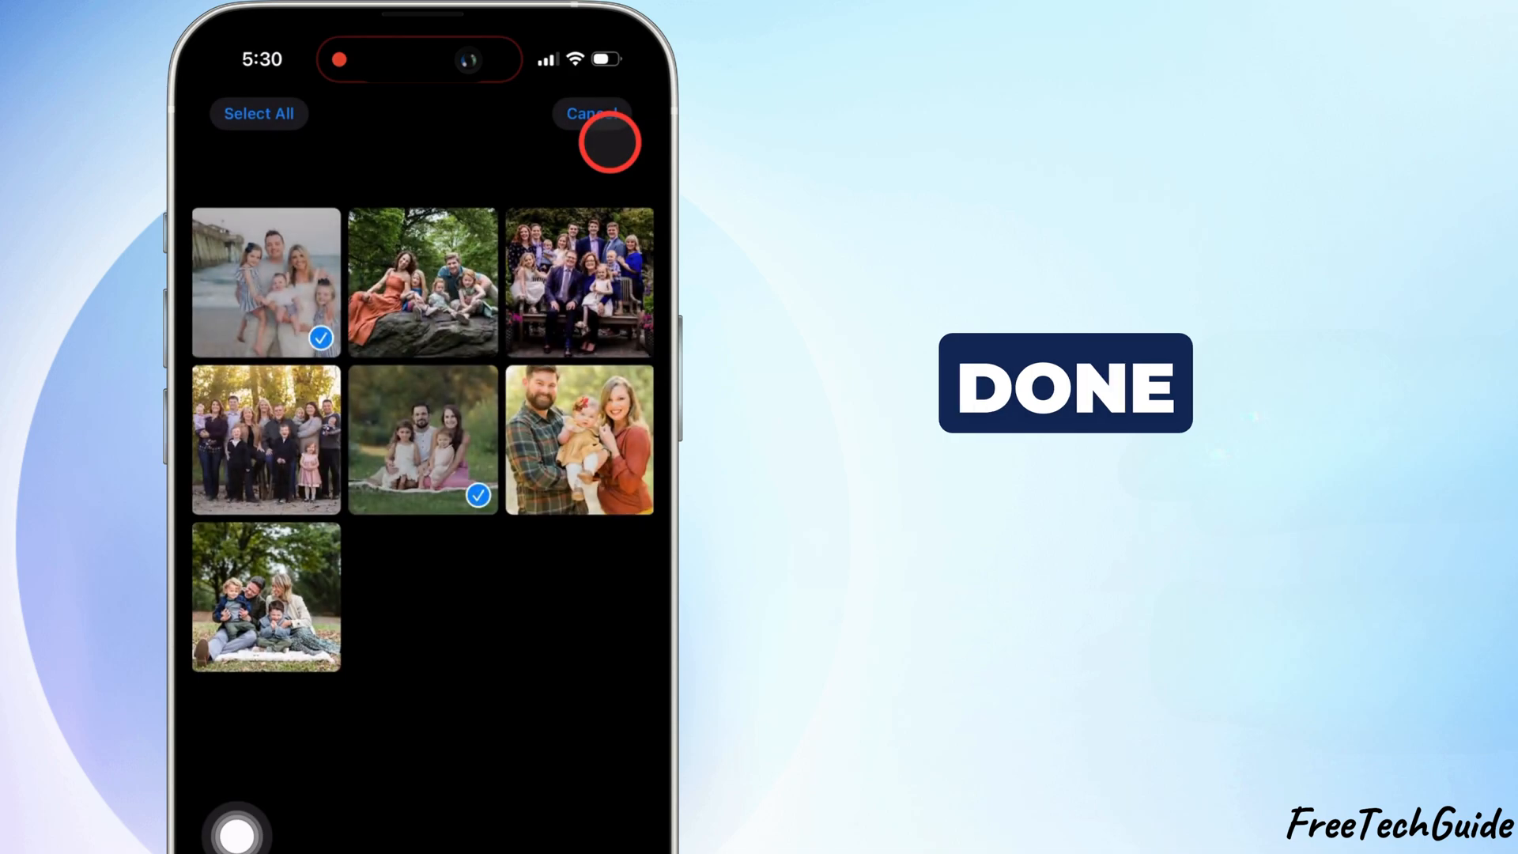
{"action": "left_click", "coordinate": [591, 114]}
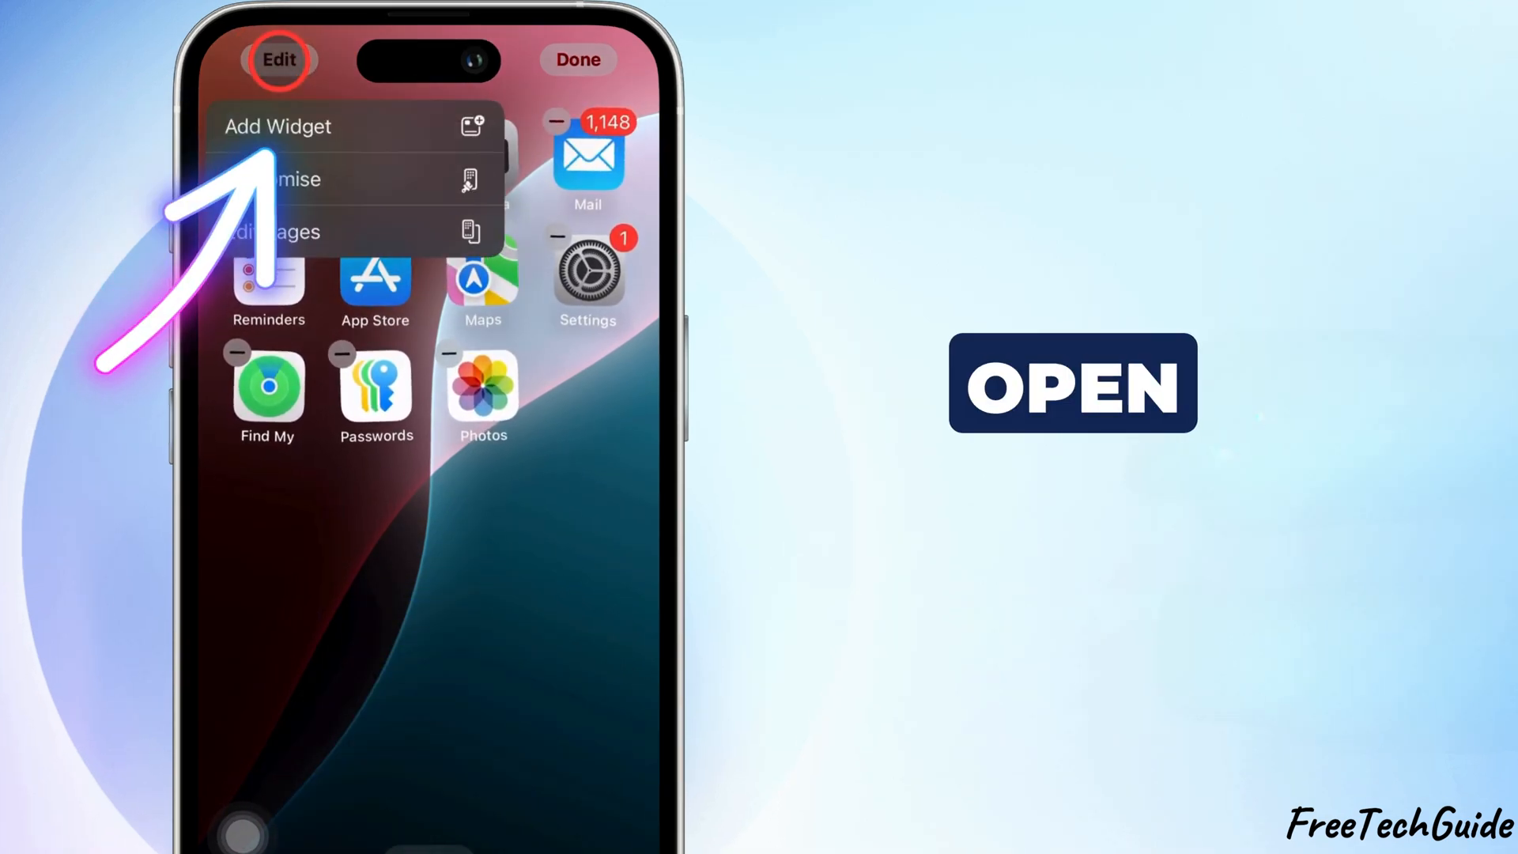
From Home Screen edit mode, find and select the featured Photos widget in the gallery.
{"action": "left_click", "coordinate": [281, 127]}
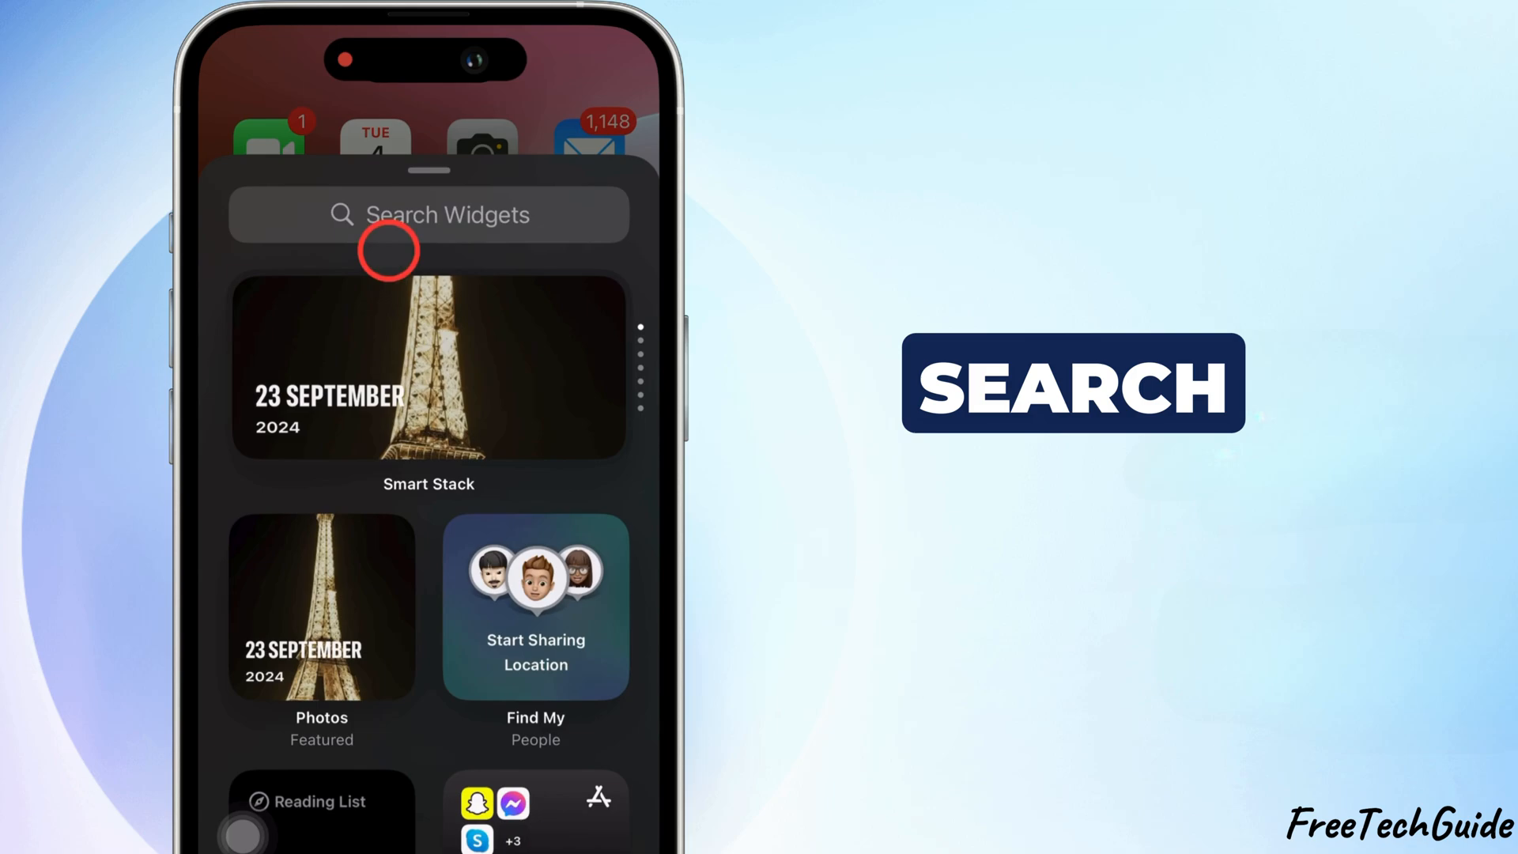
{"action": "left_click", "coordinate": [428, 214]}
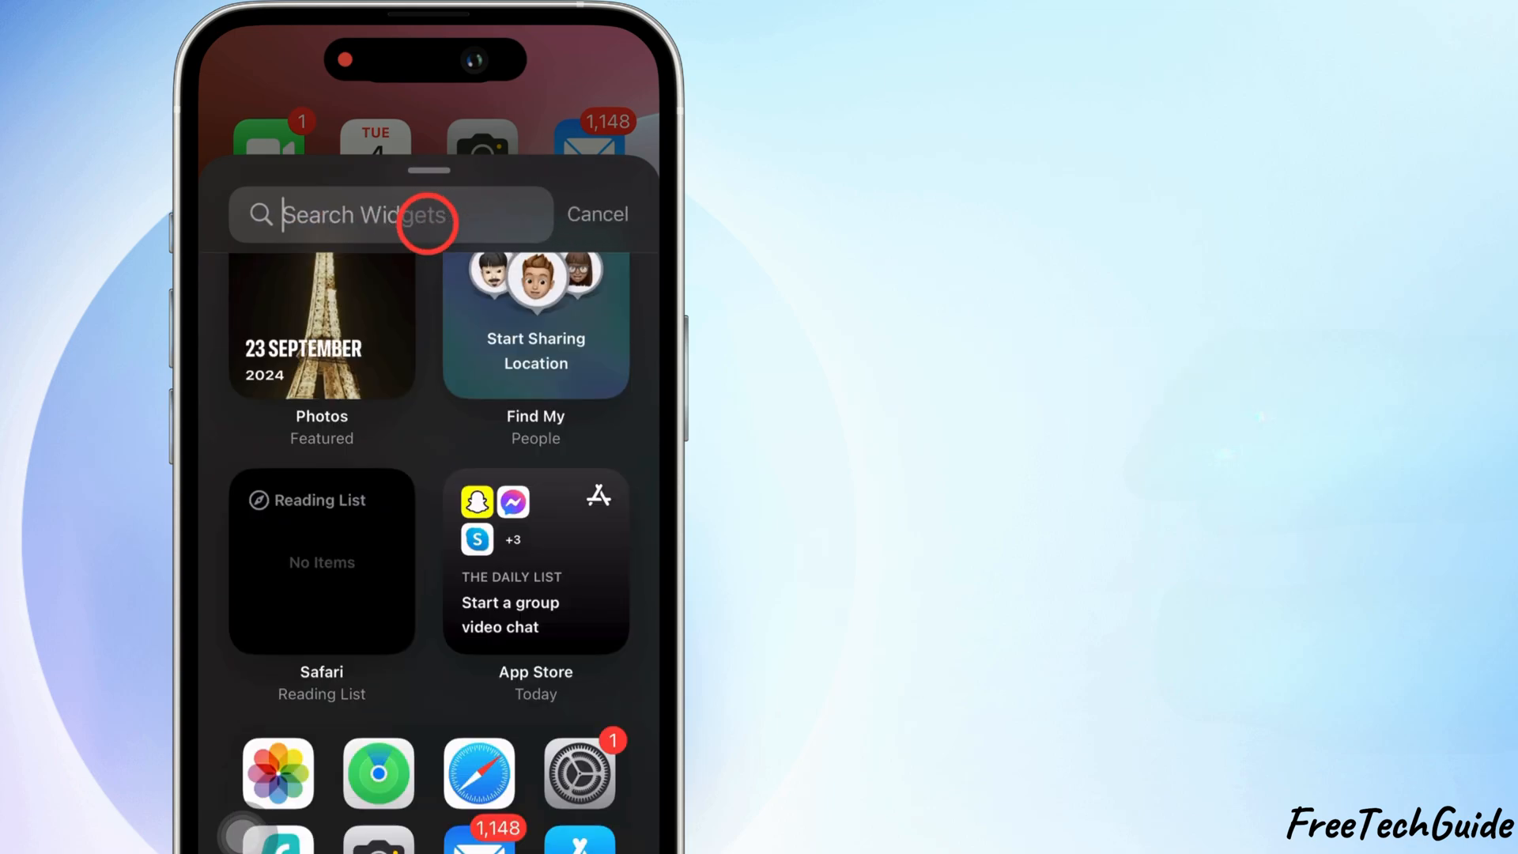
{"action": "scroll", "scroll_direction": "down", "scroll_amount": 3}
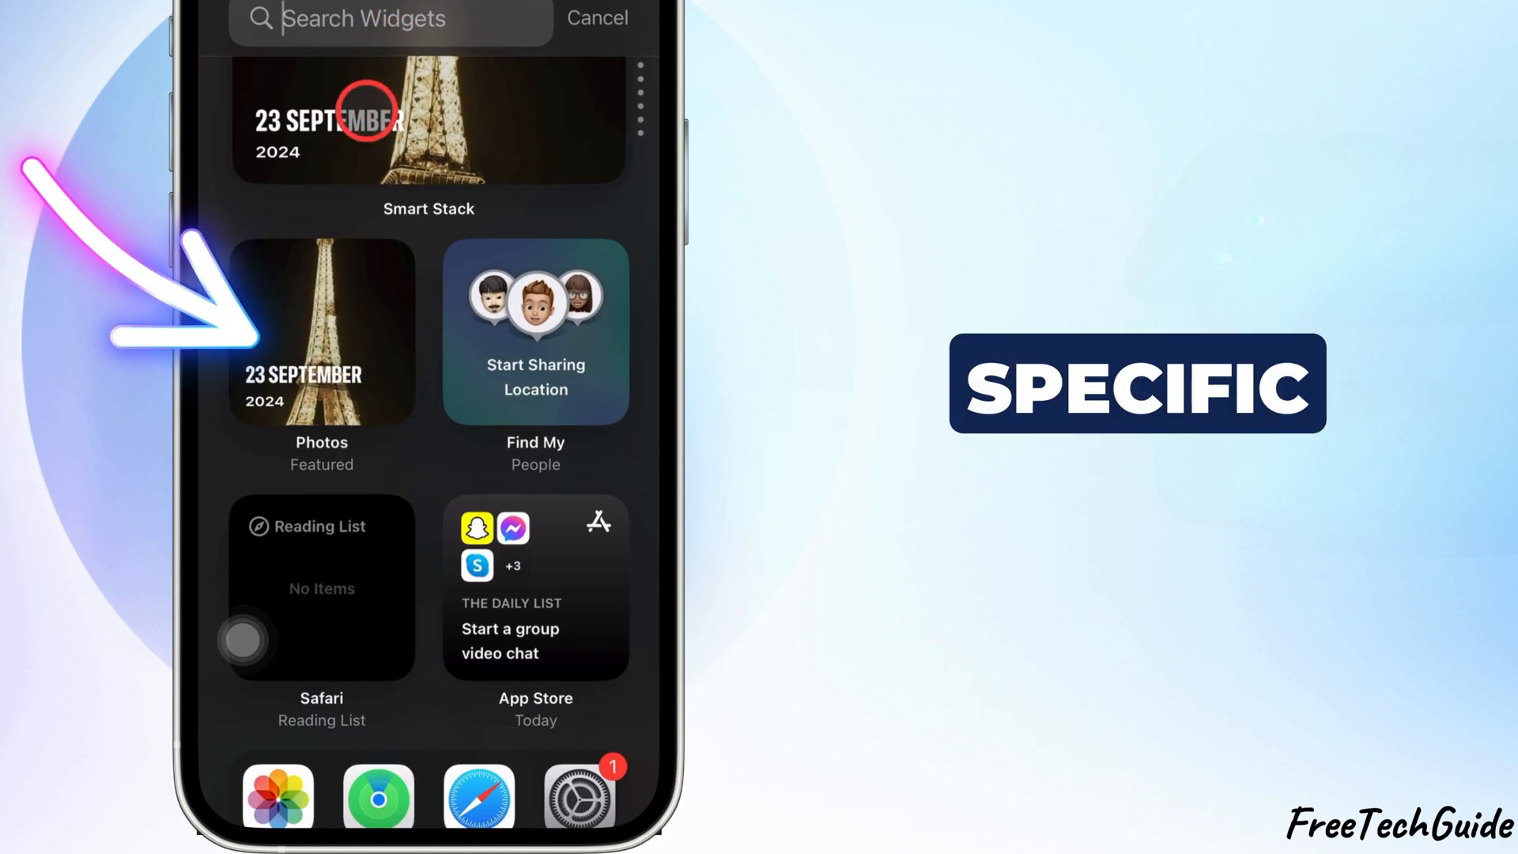
{"action": "left_click", "coordinate": [321, 334]}
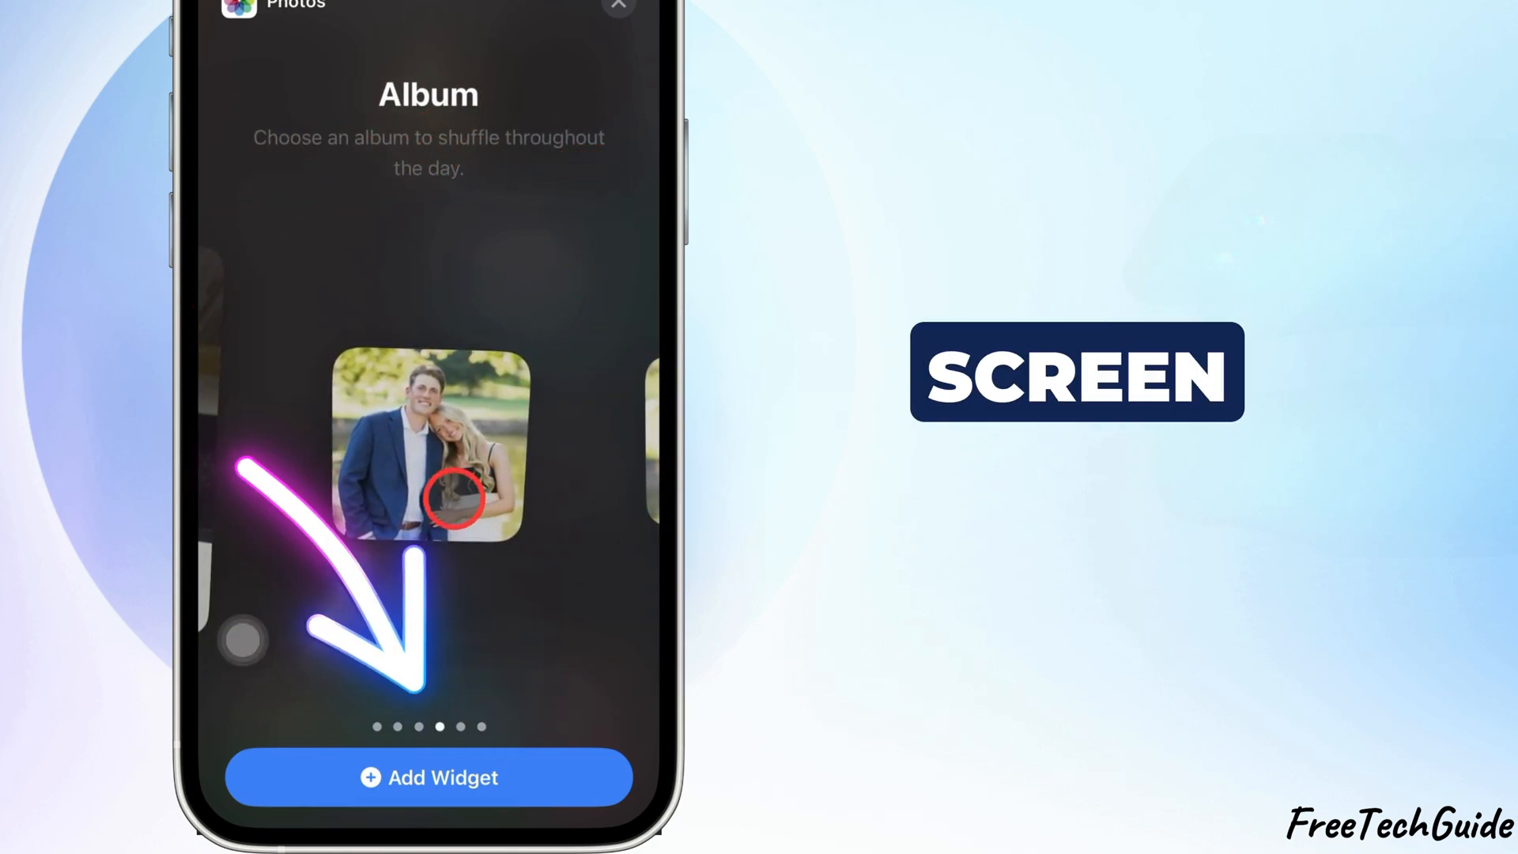
Place the Photos Album widget and set it to shuffle the 'Widget Photos' album.
{"action": "left_click", "coordinate": [428, 778]}
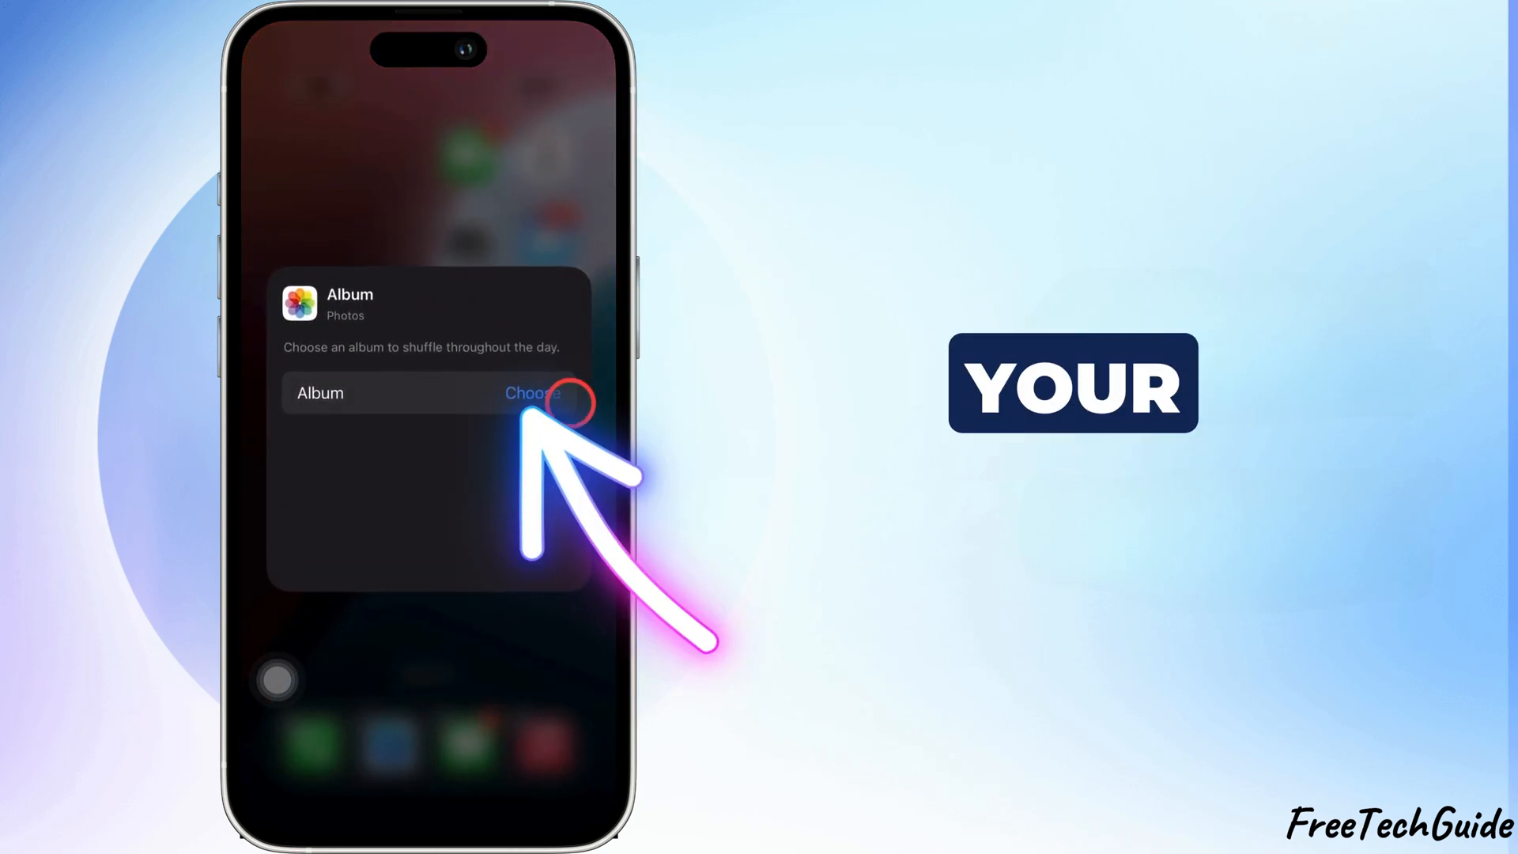
{"action": "left_click", "coordinate": [533, 393]}
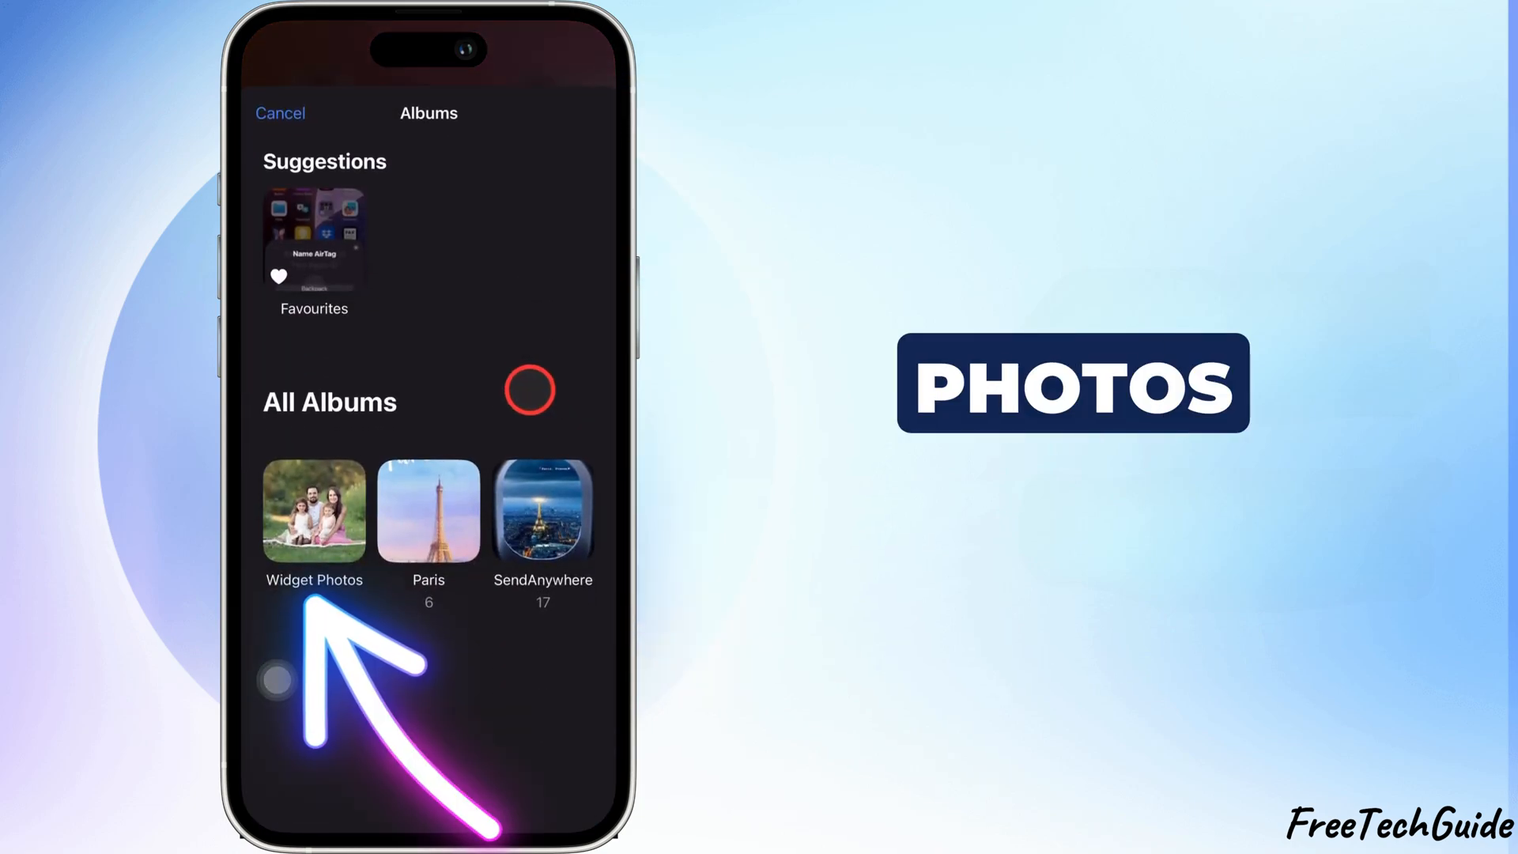
{"action": "left_click", "coordinate": [313, 511]}
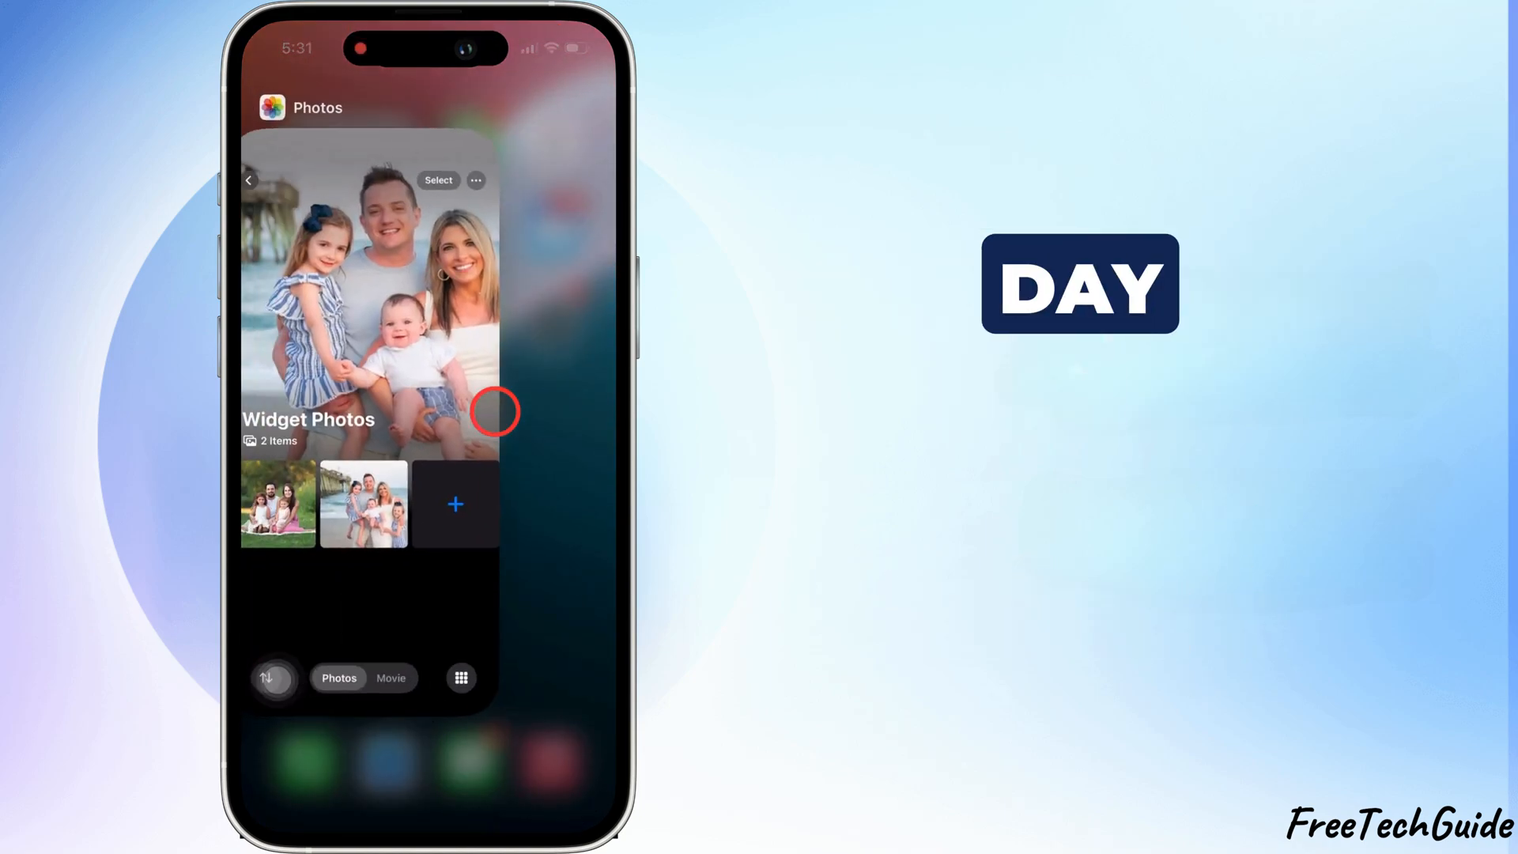
Cancel the album's photo picker and return to the Home Screen showing the widget.
{"action": "left_click", "coordinate": [455, 503]}
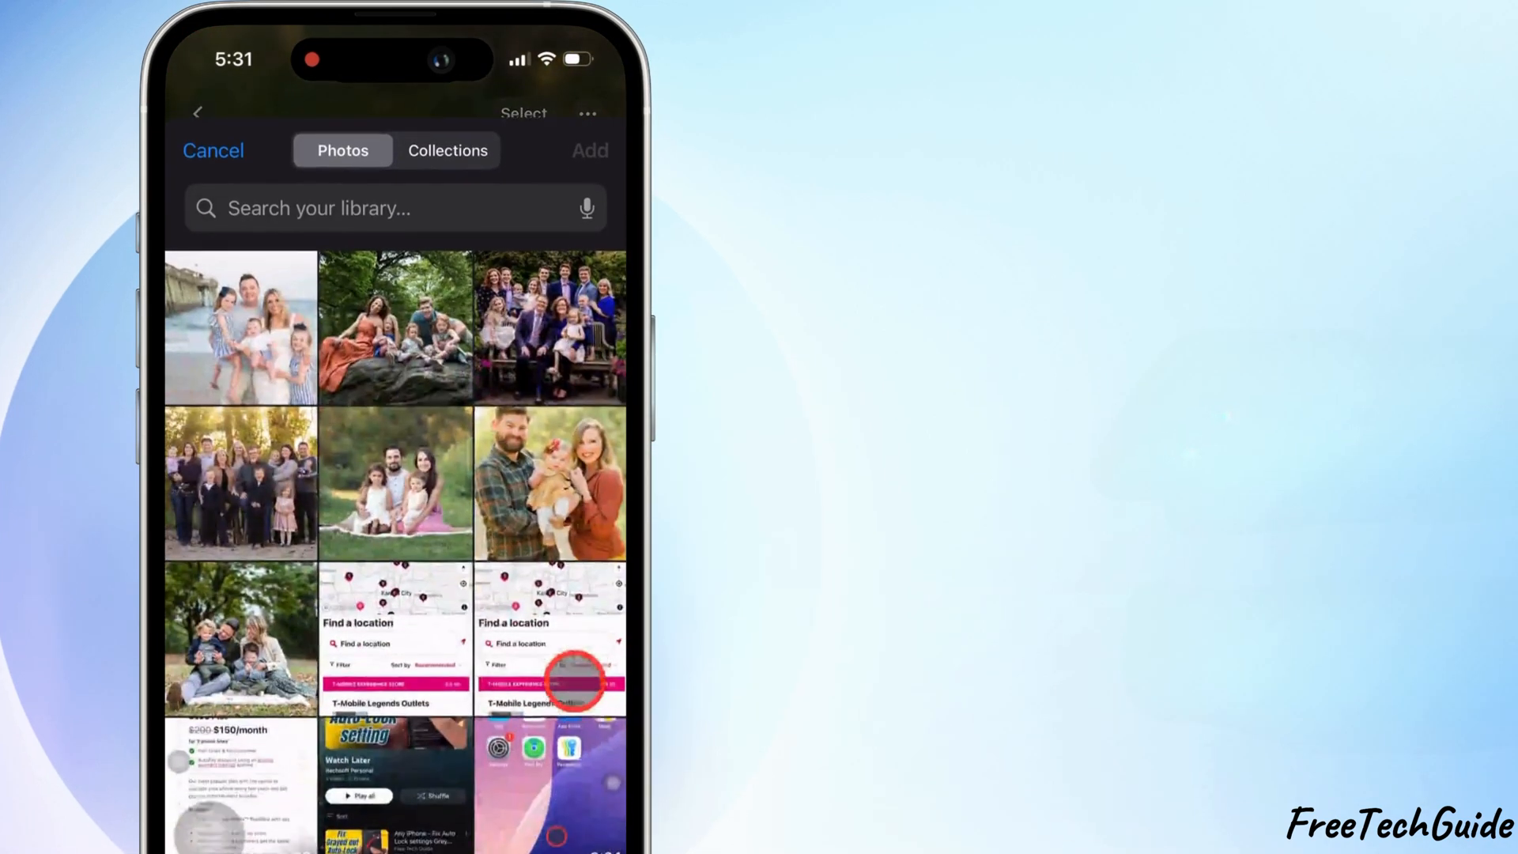
{"action": "left_click", "coordinate": [550, 480]}
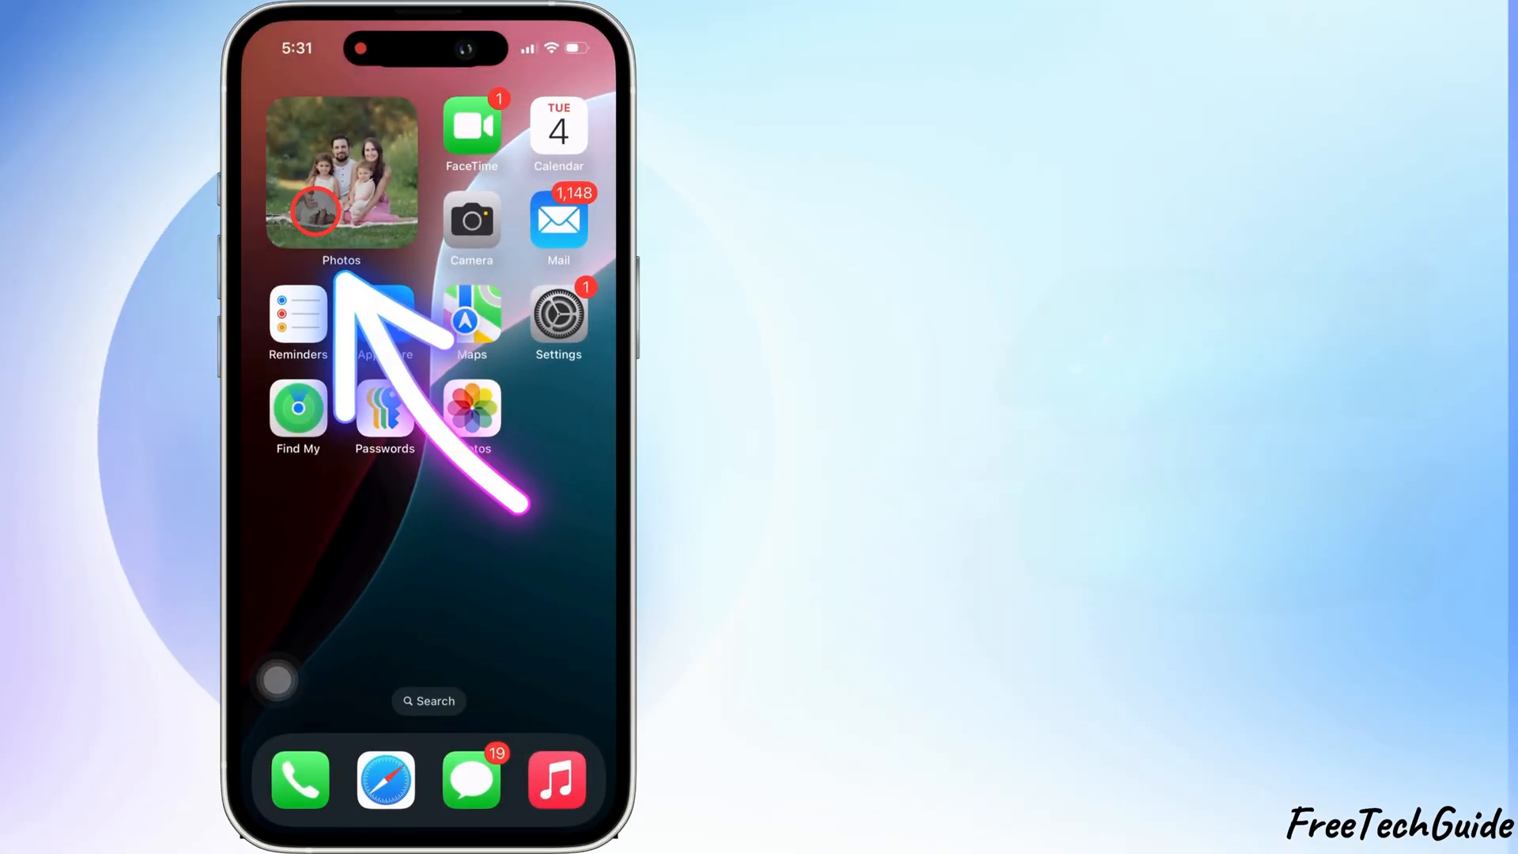
View the widget's photo and go back to the 'Widget Photos' album with one picture.
{"action": "left_click", "coordinate": [340, 173]}
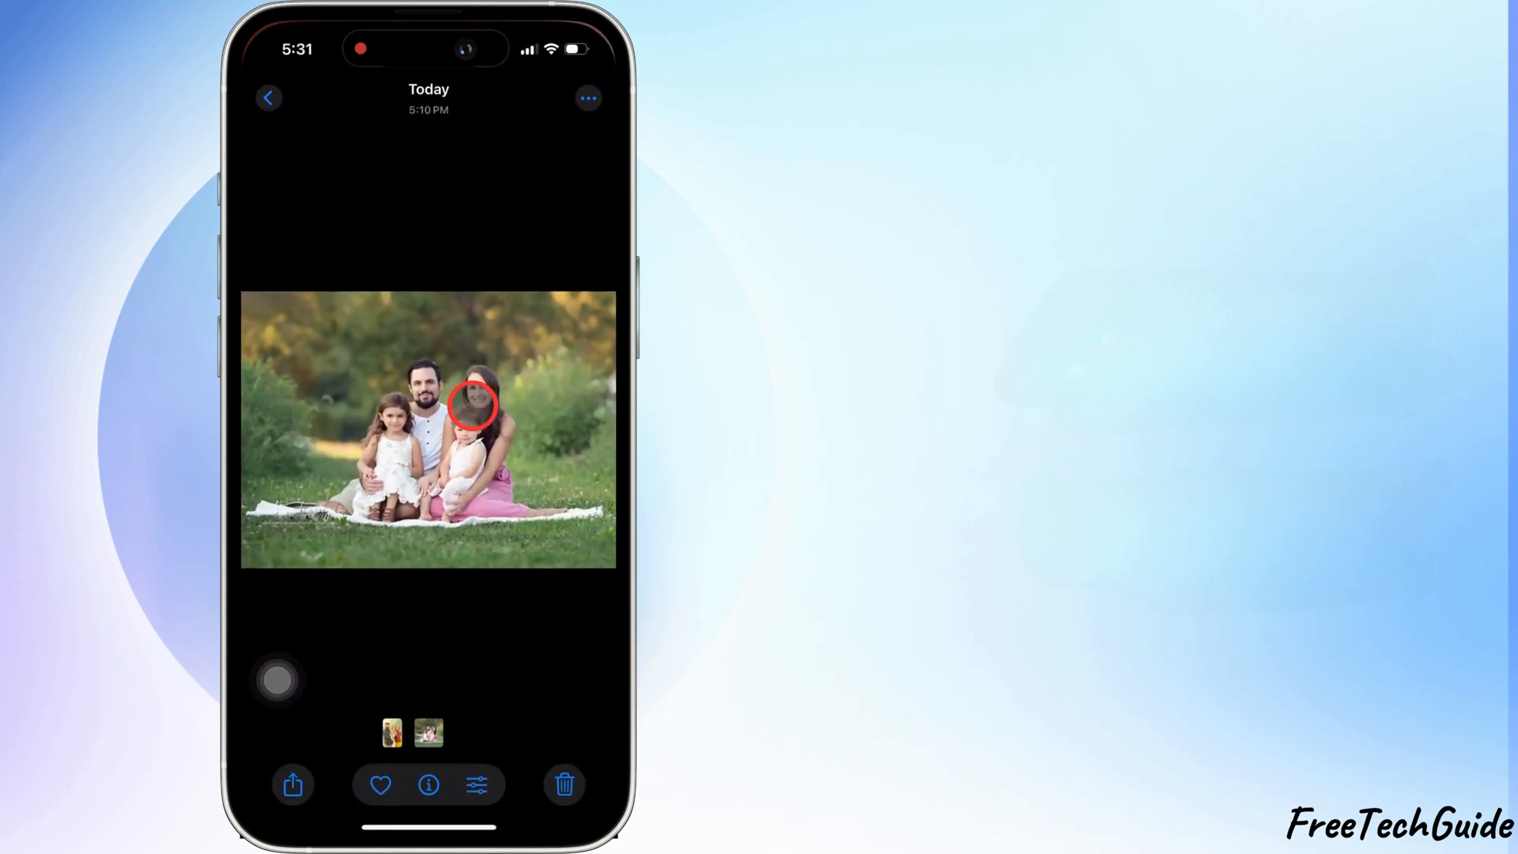
{"action": "left_click", "coordinate": [565, 784]}
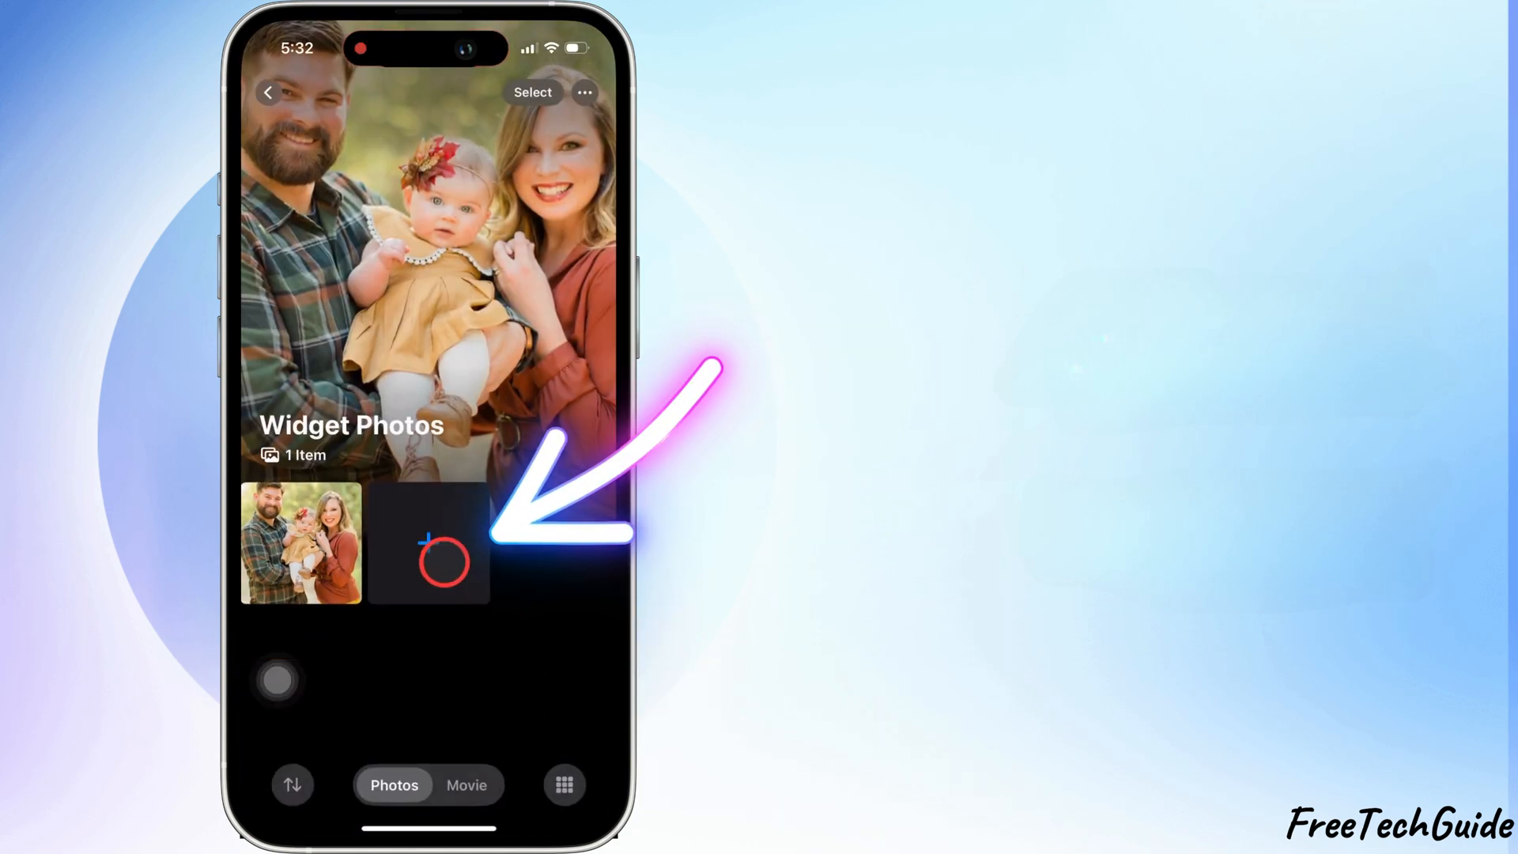
Add a second photo to 'Widget Photos' and confirm it as the widget's album.
{"action": "left_click", "coordinate": [428, 542]}
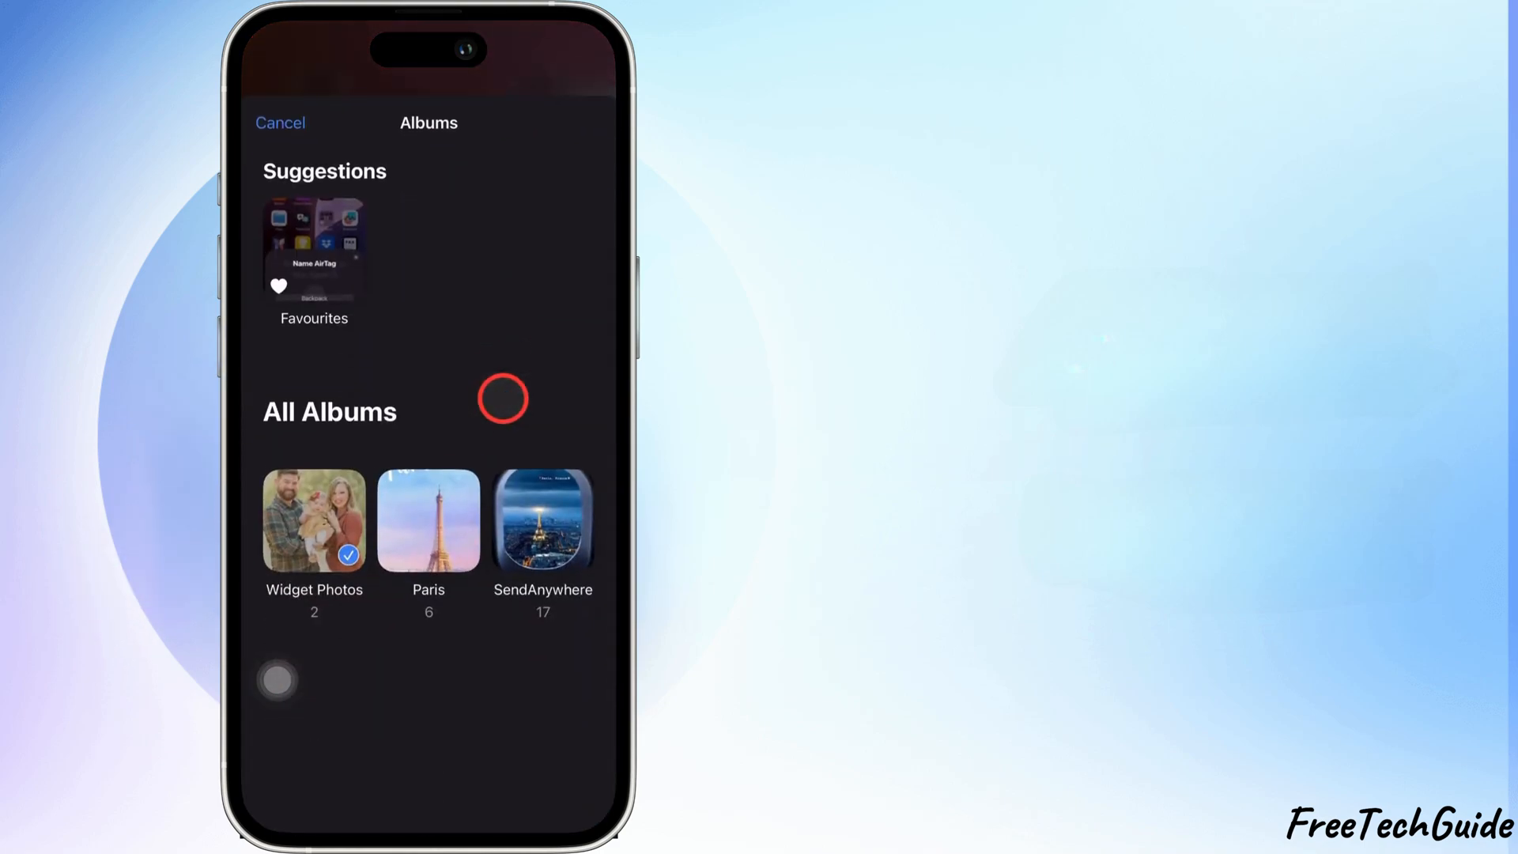
{"action": "left_click", "coordinate": [280, 123]}
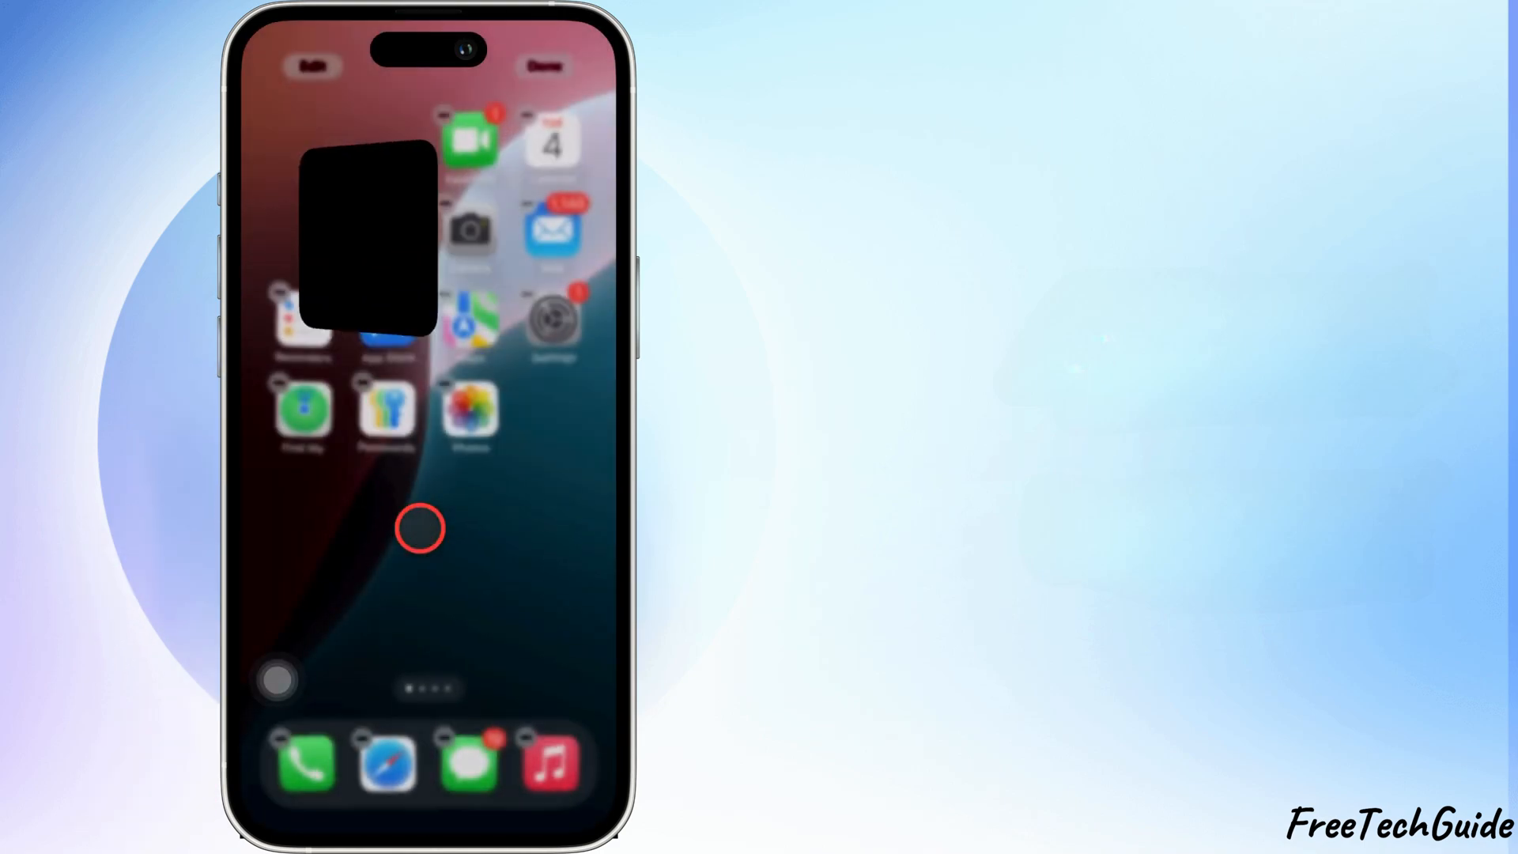